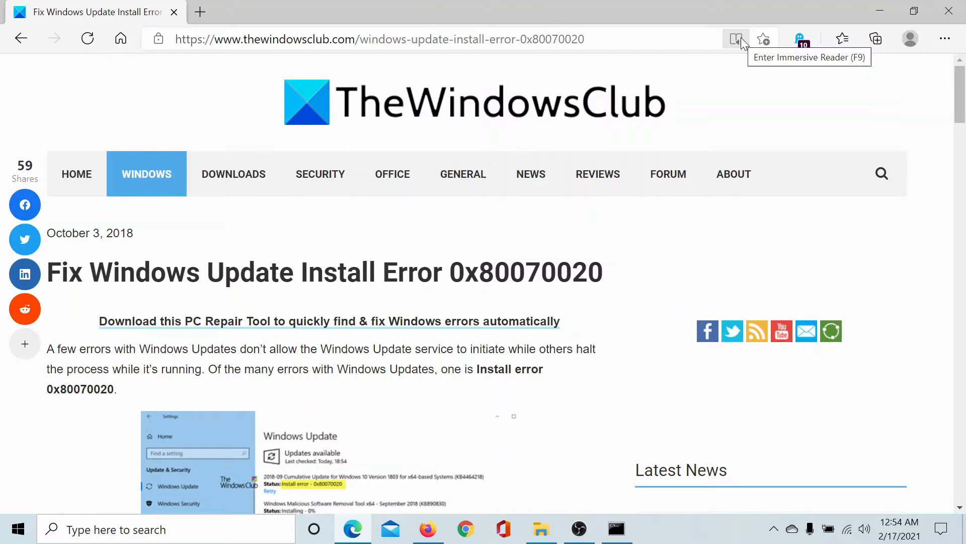
mouse_move(456, 257)
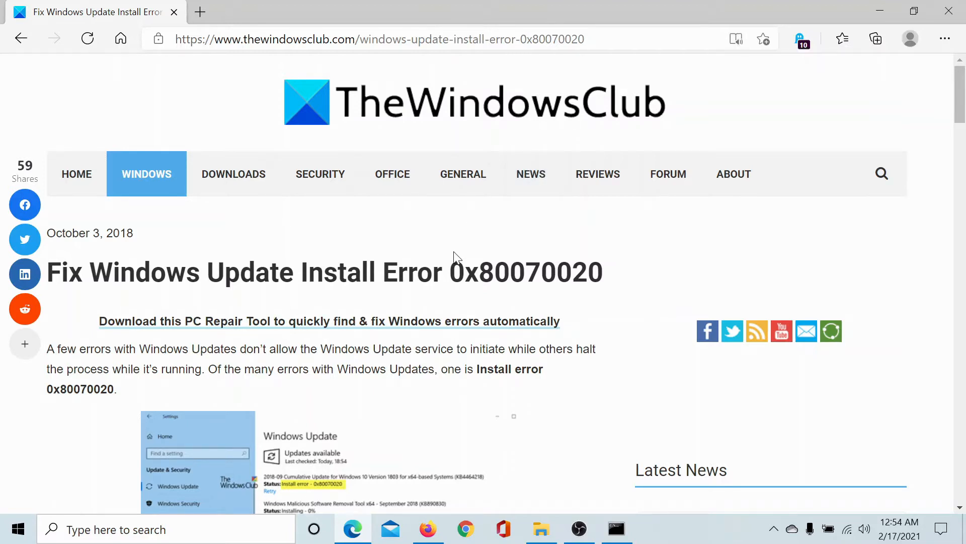
Scroll the article down to the first fix's net stop wuauserv and net stop bits commands.
scroll(down, 3)
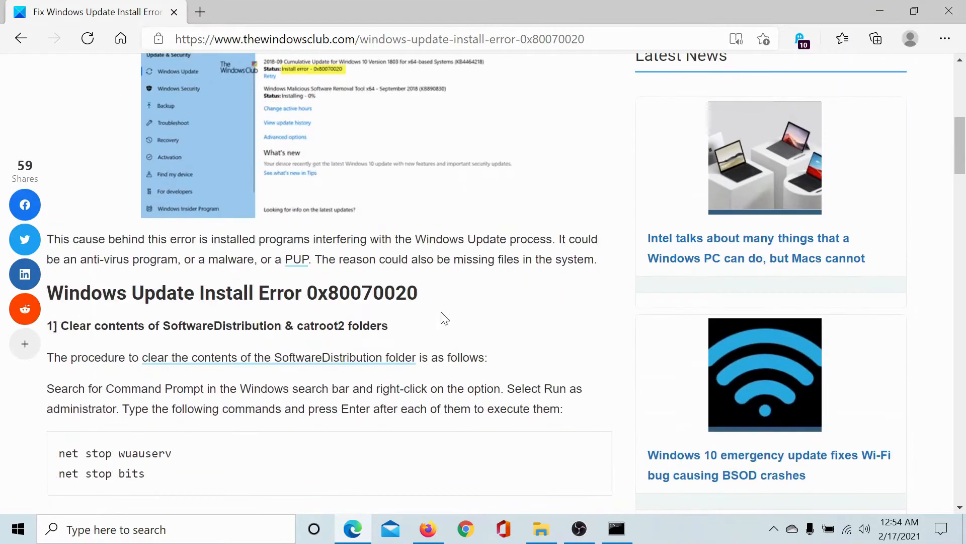
scroll(down, 3)
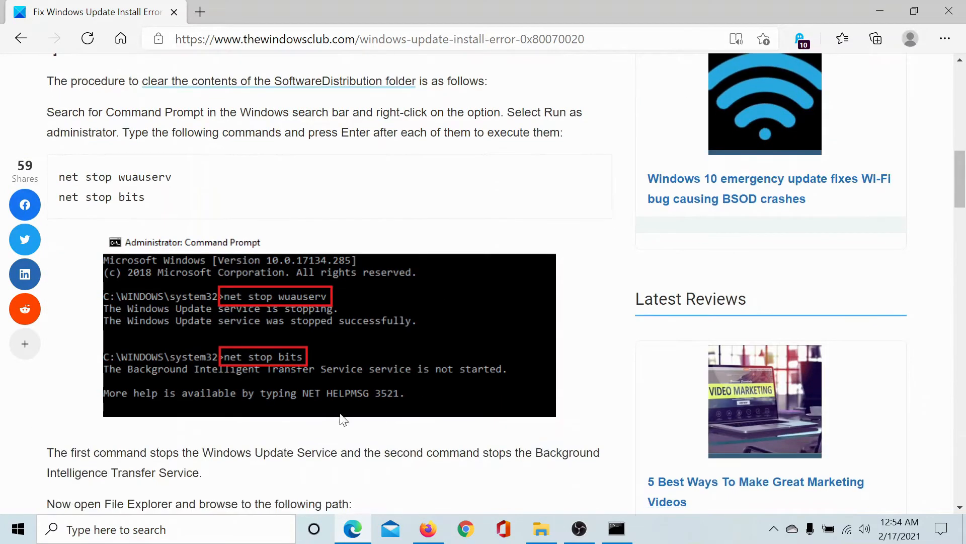
Search Windows for 'comm' and launch Command Prompt as administrator.
click(166, 529)
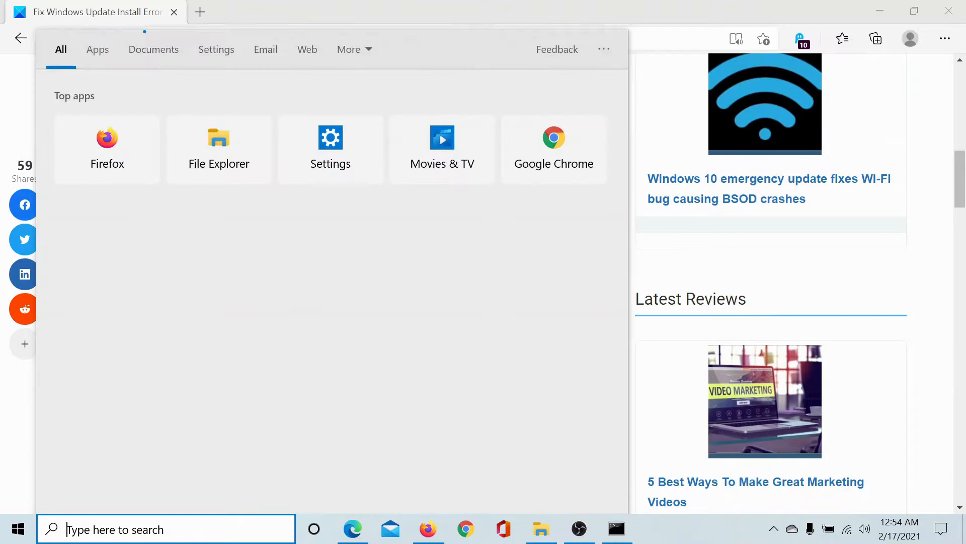
text(comm)
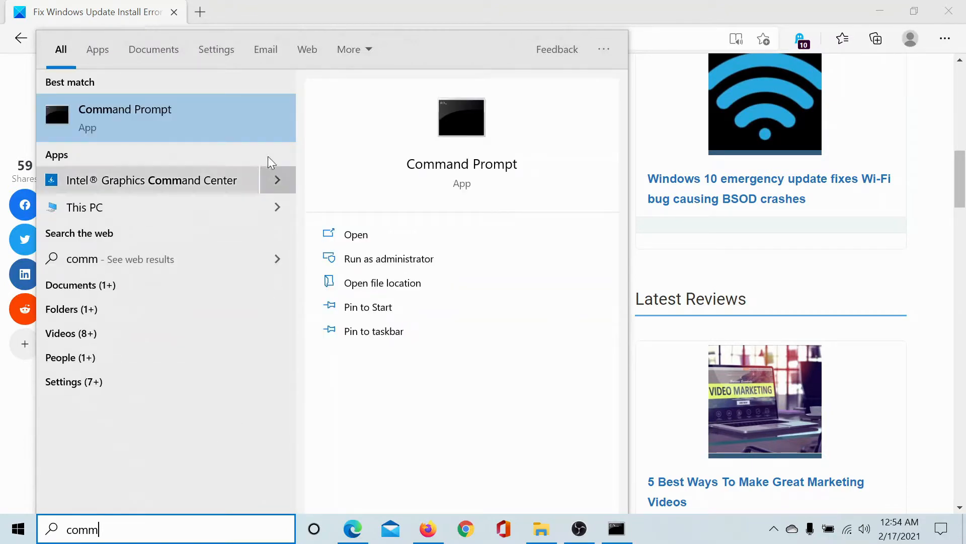
mouse_move(389, 259)
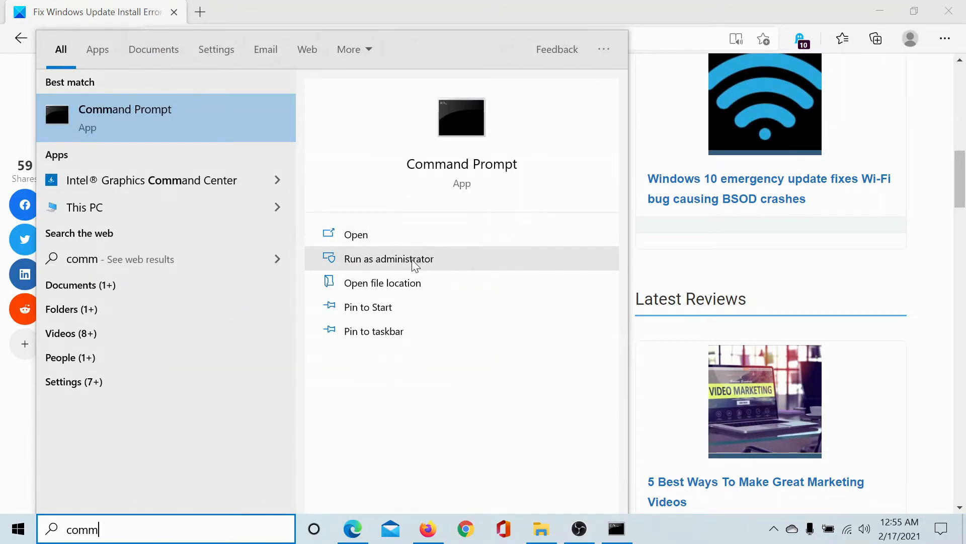
click(388, 258)
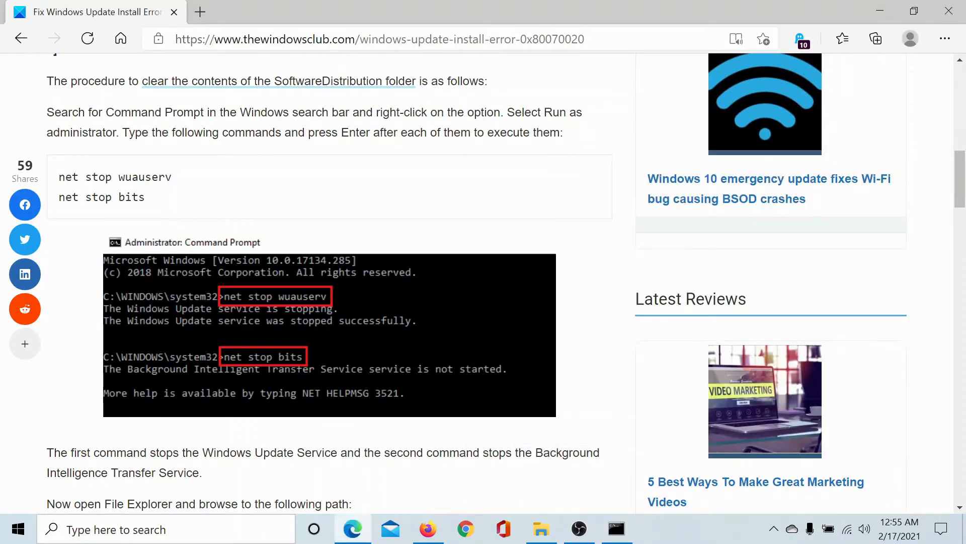
Run the copied net stop wuauserv and net stop bits commands in the elevated prompt, then hide it.
drag(58, 177, 145, 197)
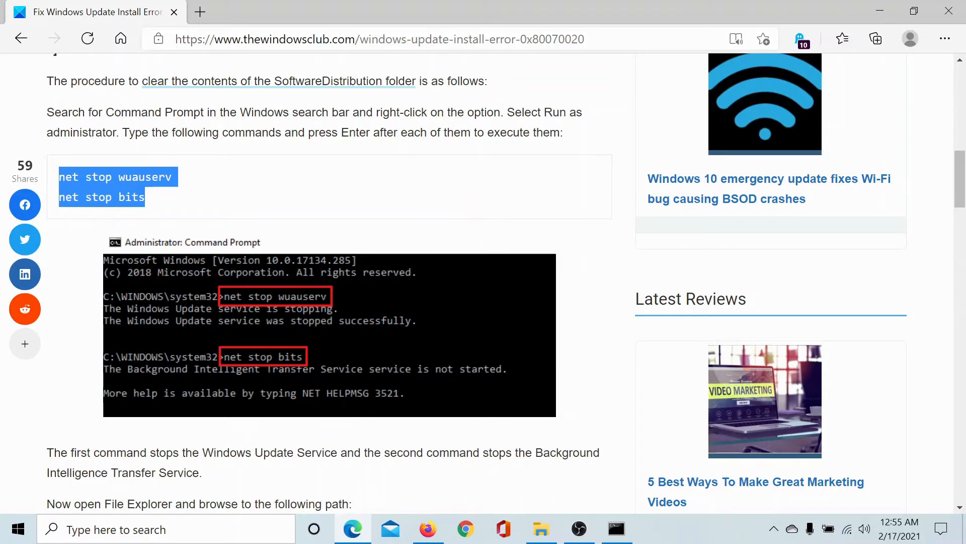
mouse_move(646, 539)
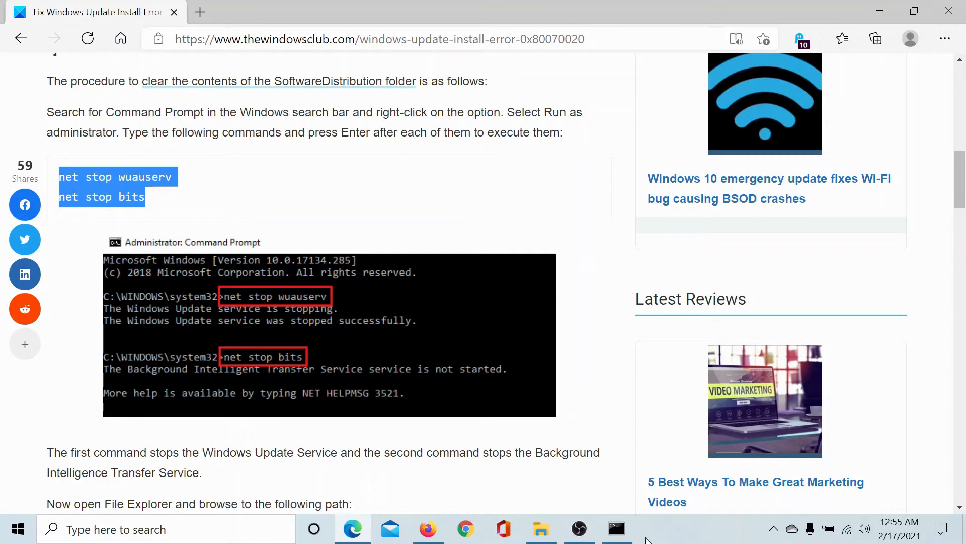
click(616, 528)
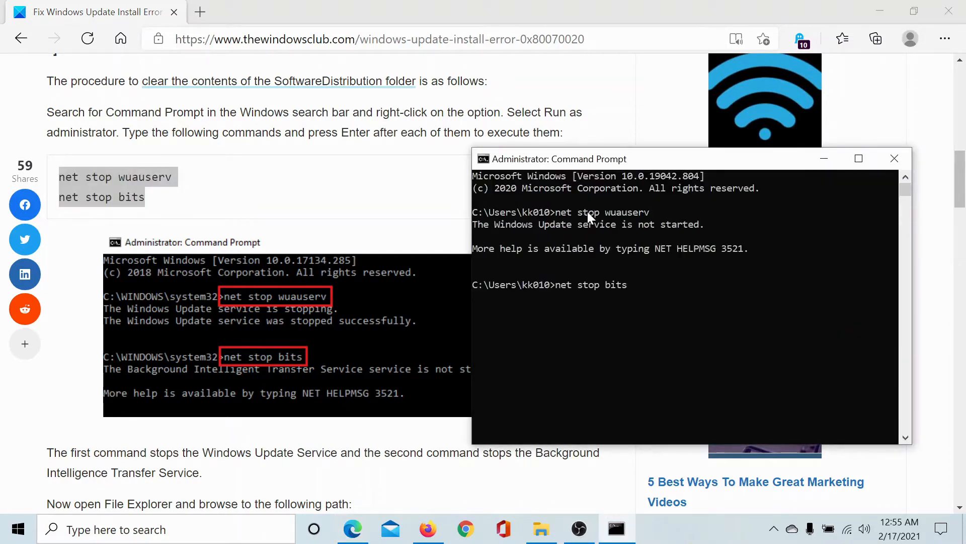
key(Return)
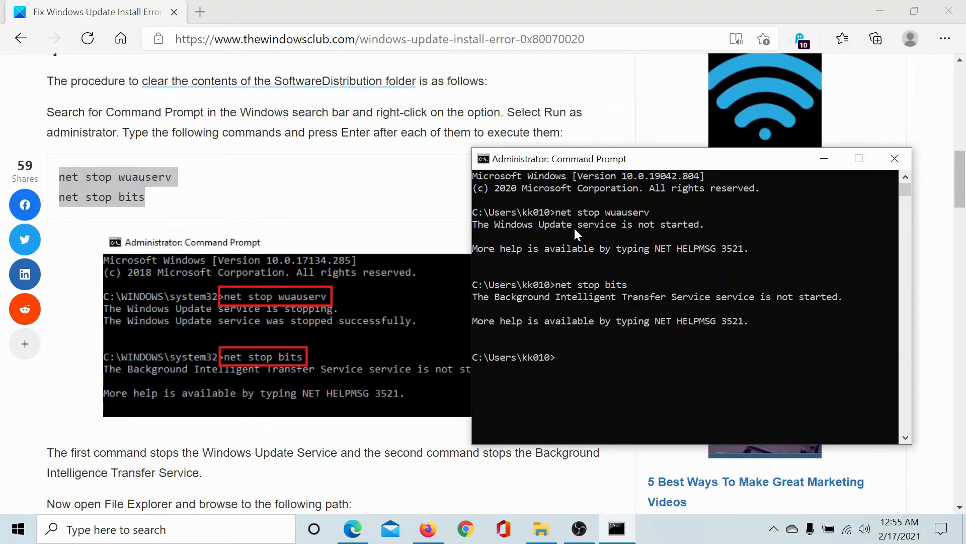
mouse_move(593, 308)
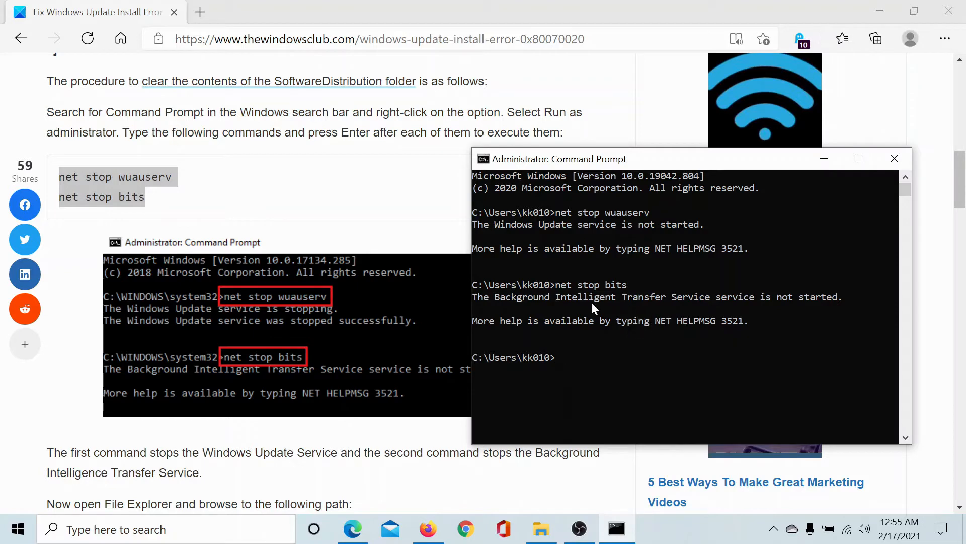
click(894, 158)
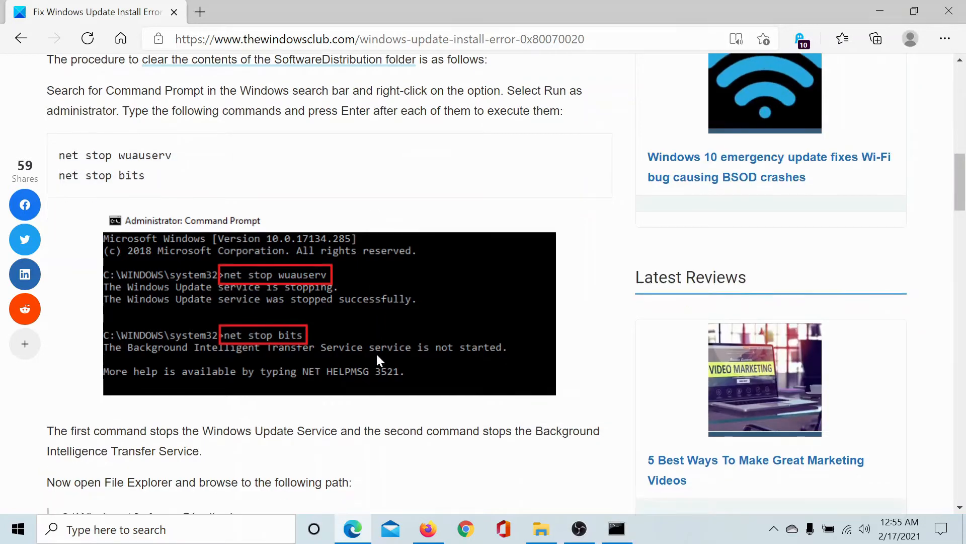
Scroll to the C:\Windows\SoftwareDistribution step and bring up File Explorer on the system drive.
scroll(down, 3)
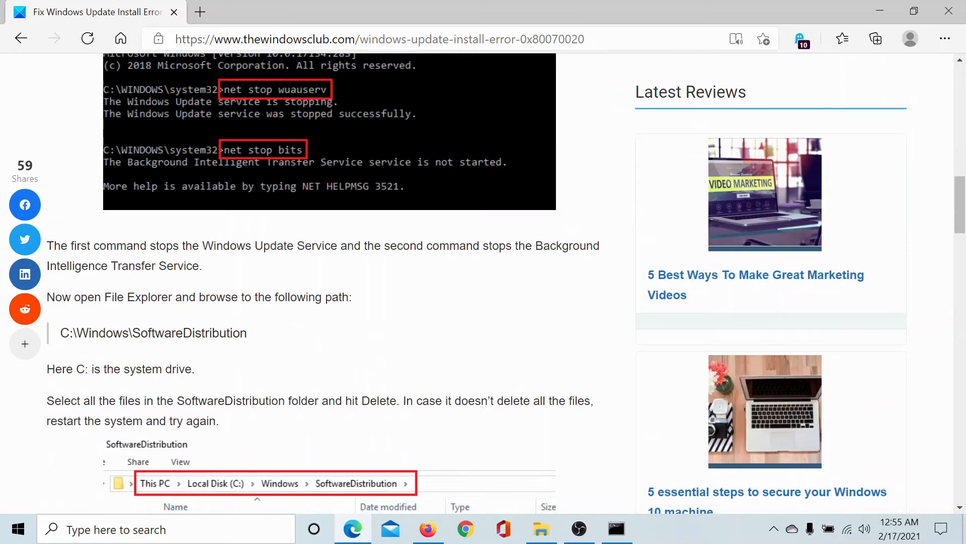
mouse_move(533, 473)
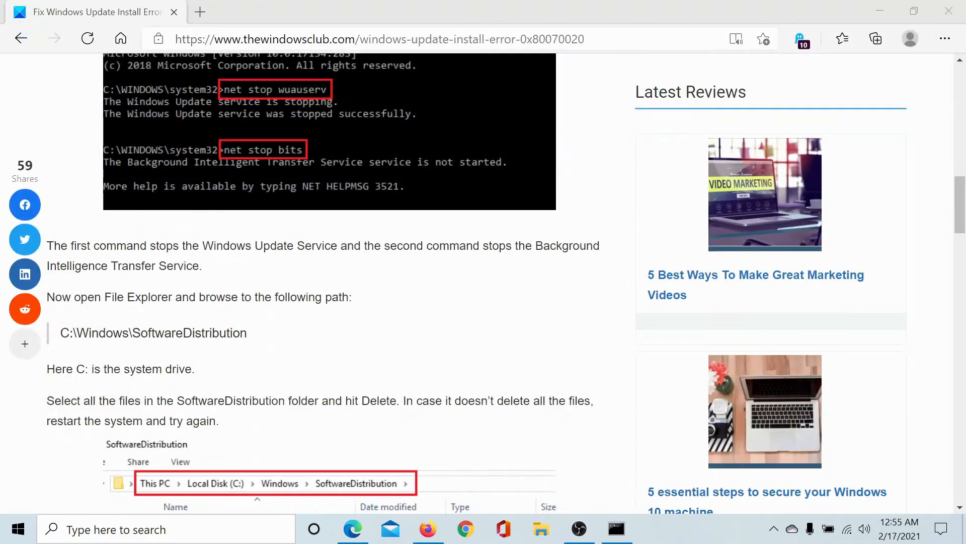
click(540, 529)
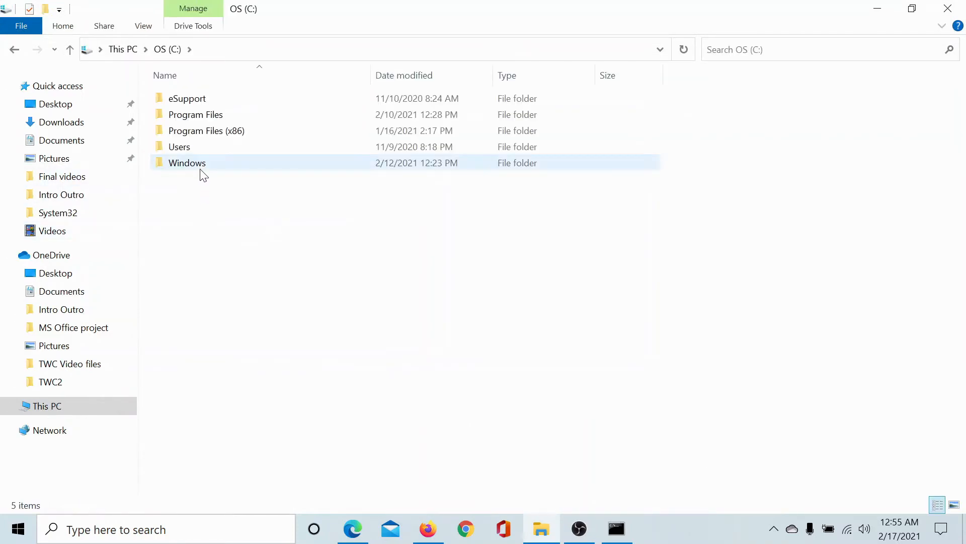
Navigate into C:\Windows\SoftwareDistribution and delete all its contents.
double_click(188, 162)
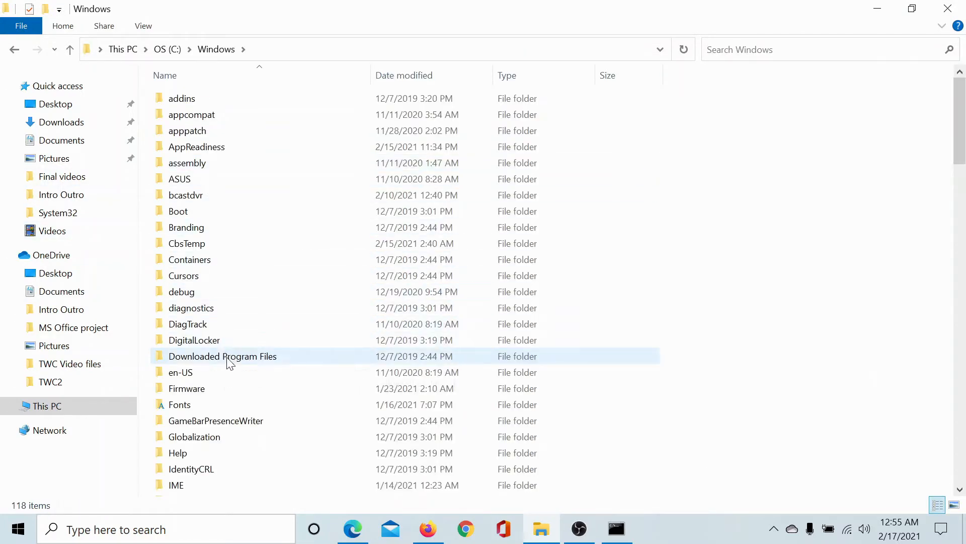
scroll(down, 3)
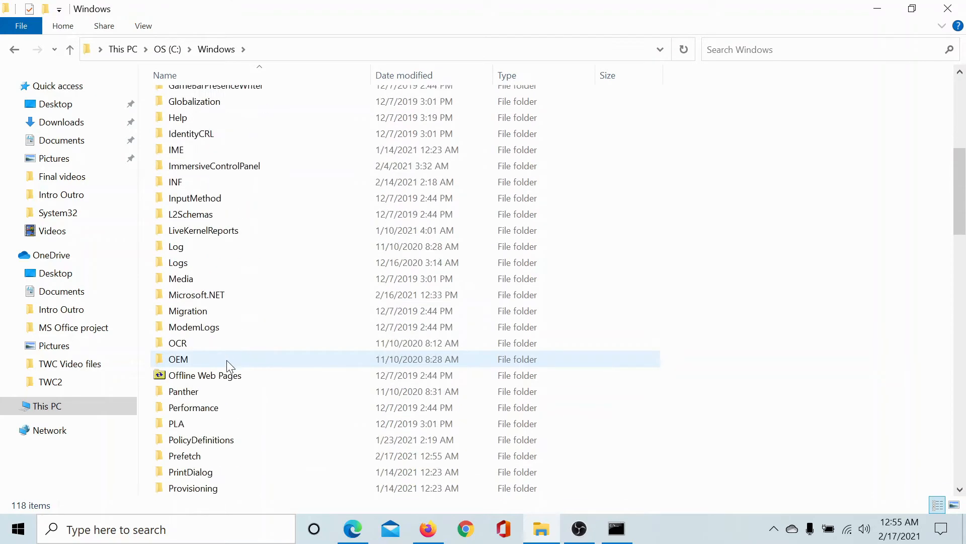
scroll(down, 3)
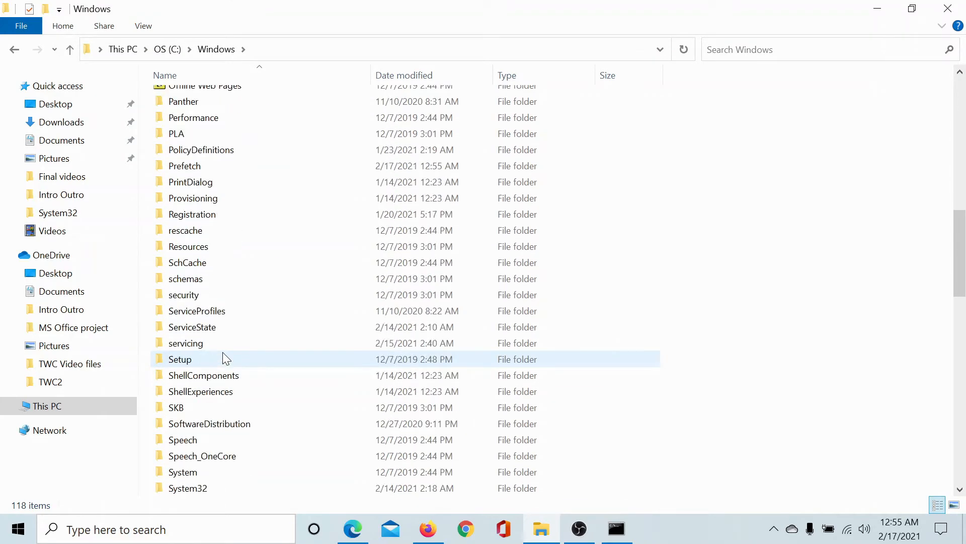
double_click(209, 424)
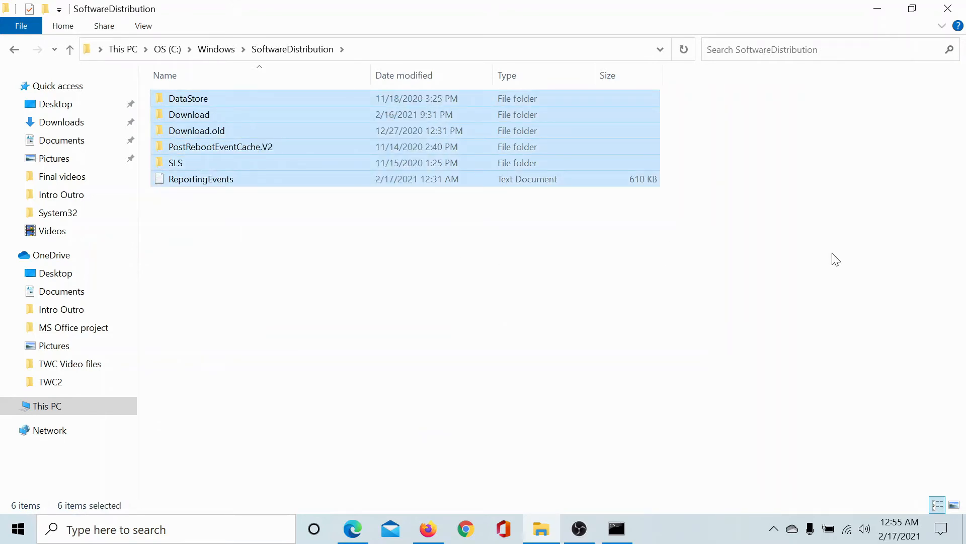
key(Delete)
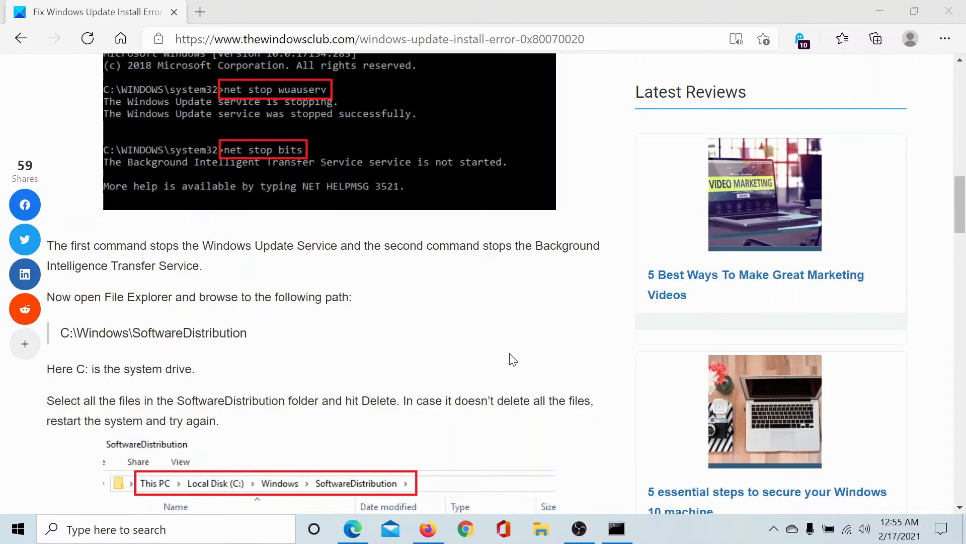
Copy the net start wuauserv and net start bits commands and bring up the elevated prompt to run them.
scroll(down, 3)
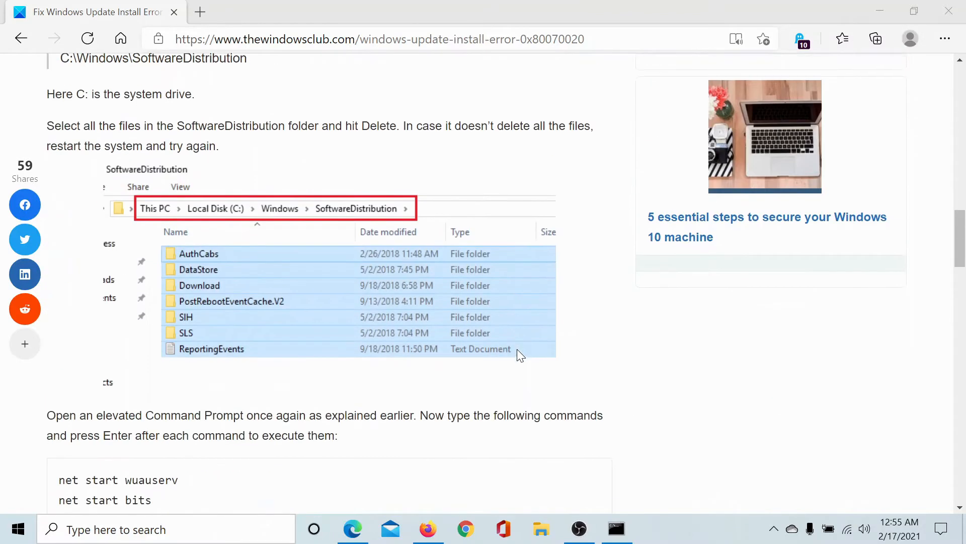
scroll(down, 3)
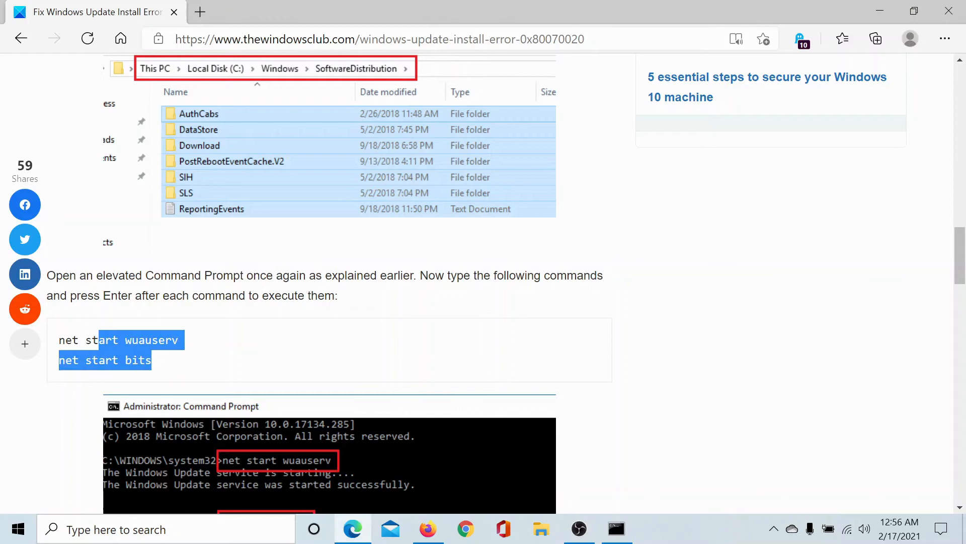
right_click(105, 349)
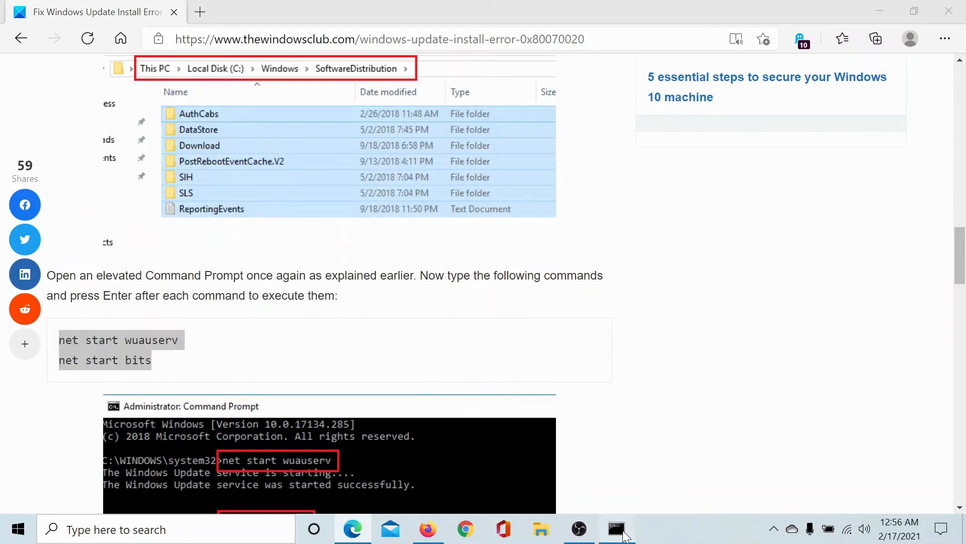
click(616, 528)
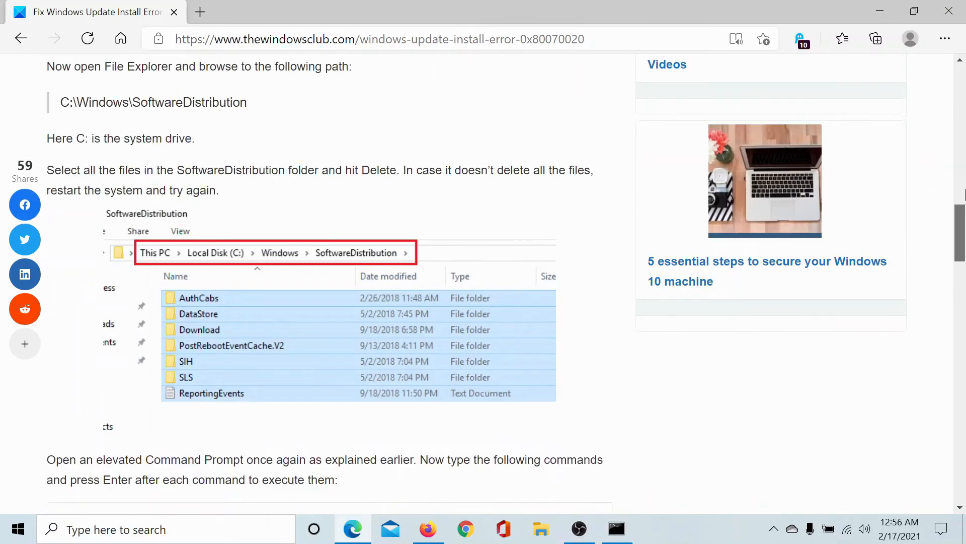
scroll(up, 3)
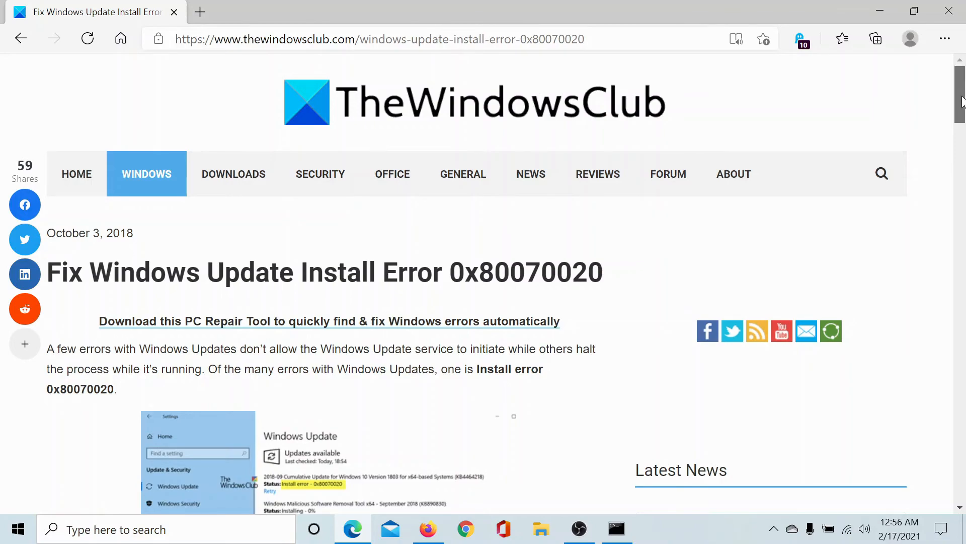
scroll(down, 3)
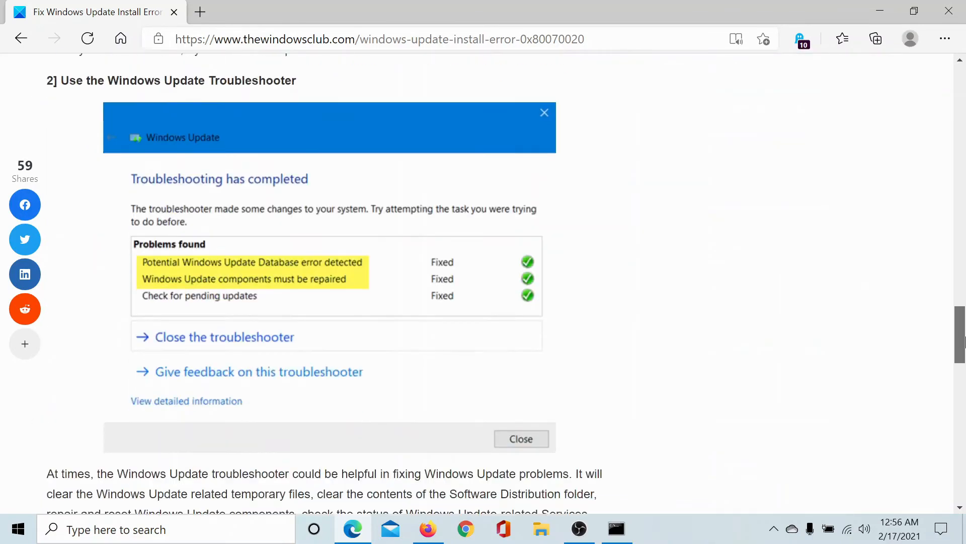
scroll(down, 3)
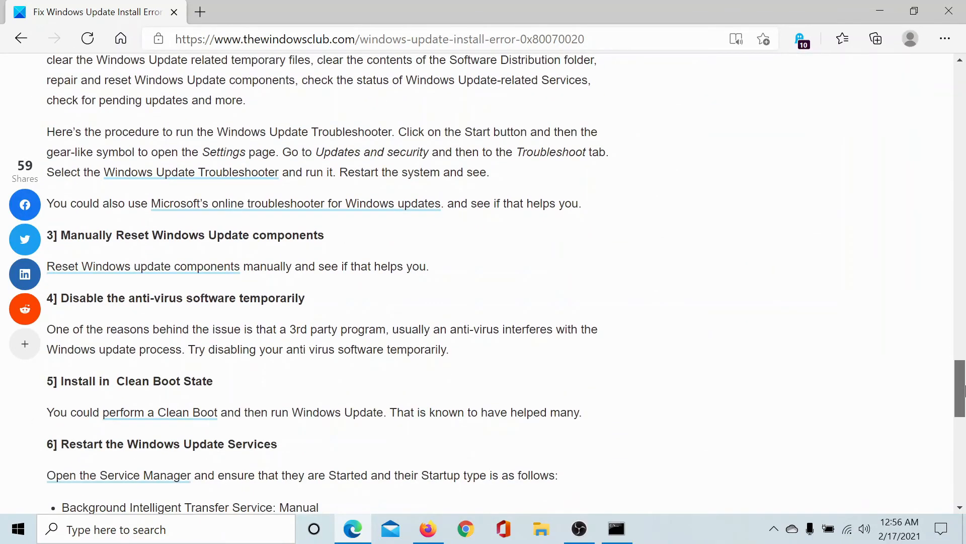
scroll(up, 3)
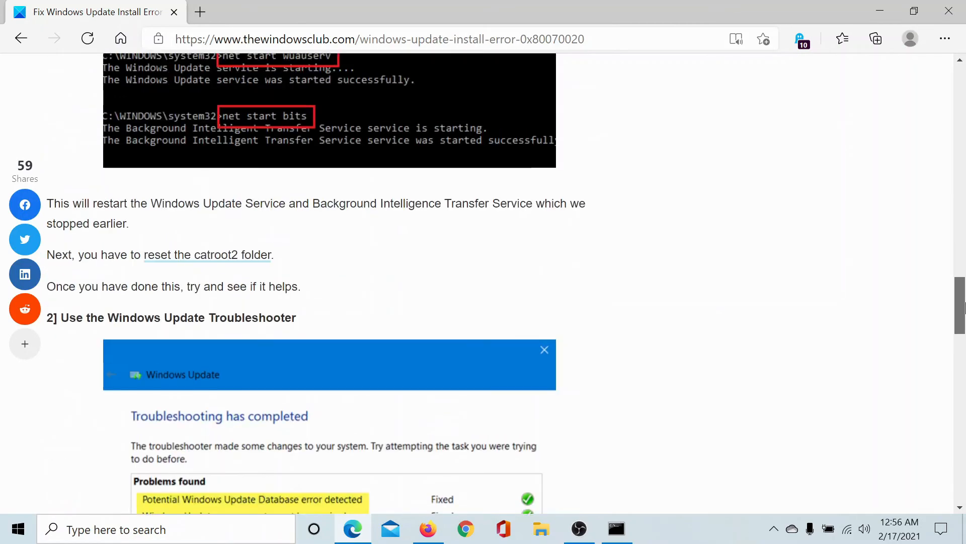
scroll(up, 3)
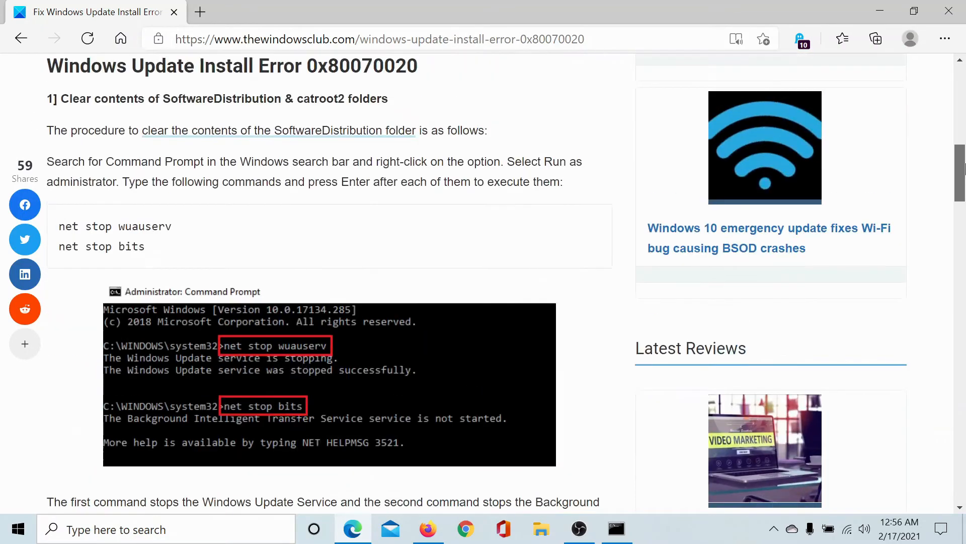
scroll(up, 3)
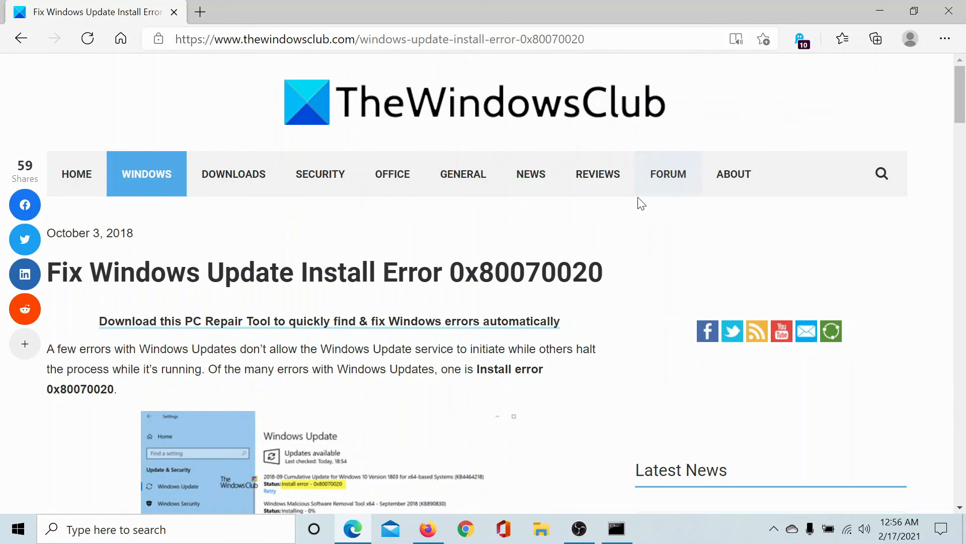